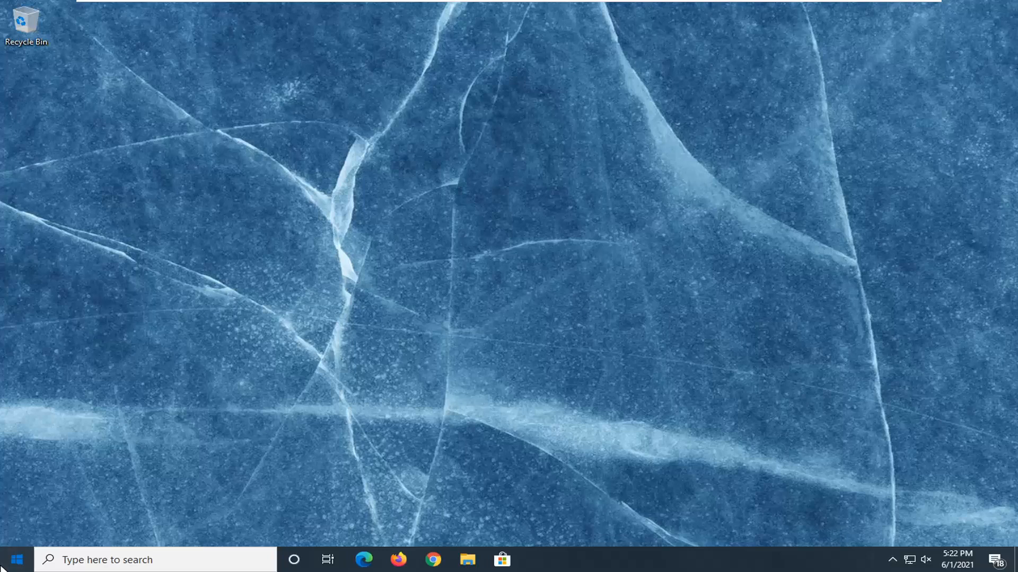
Search the Start menu for Windows Defender security and launch the Windows Security app.
text(windows PowerShell)
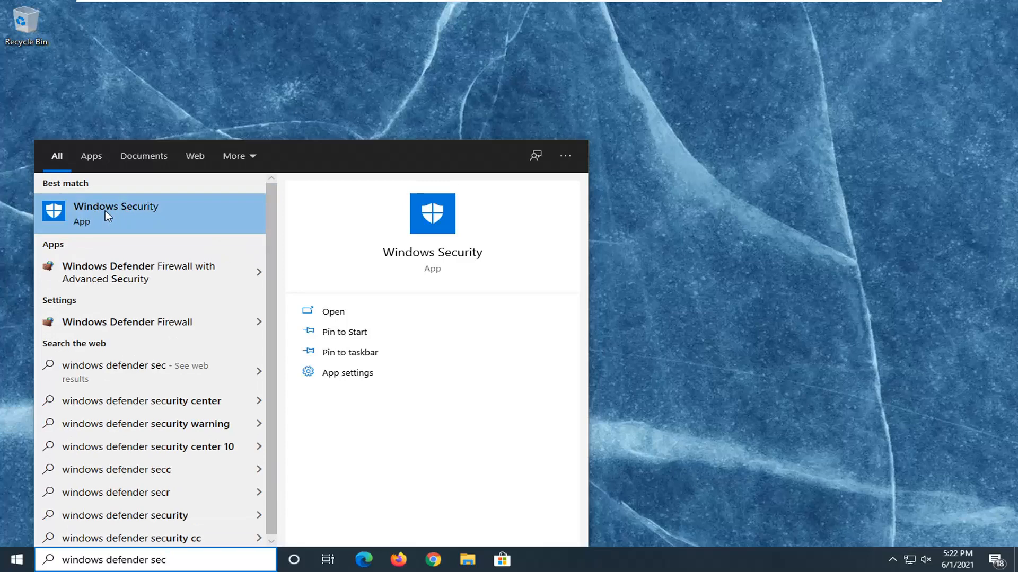
mouse_move(98, 214)
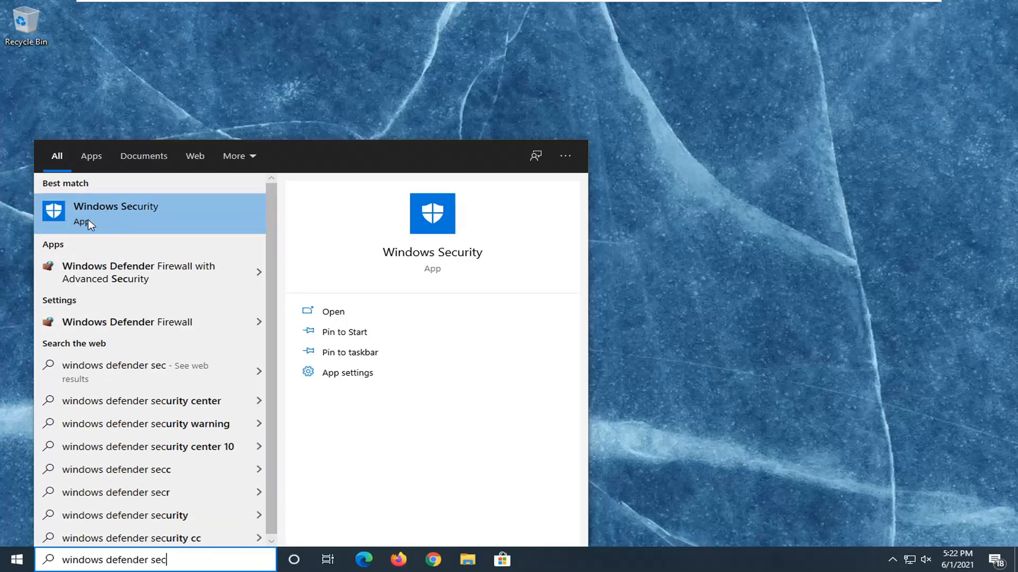
click(116, 207)
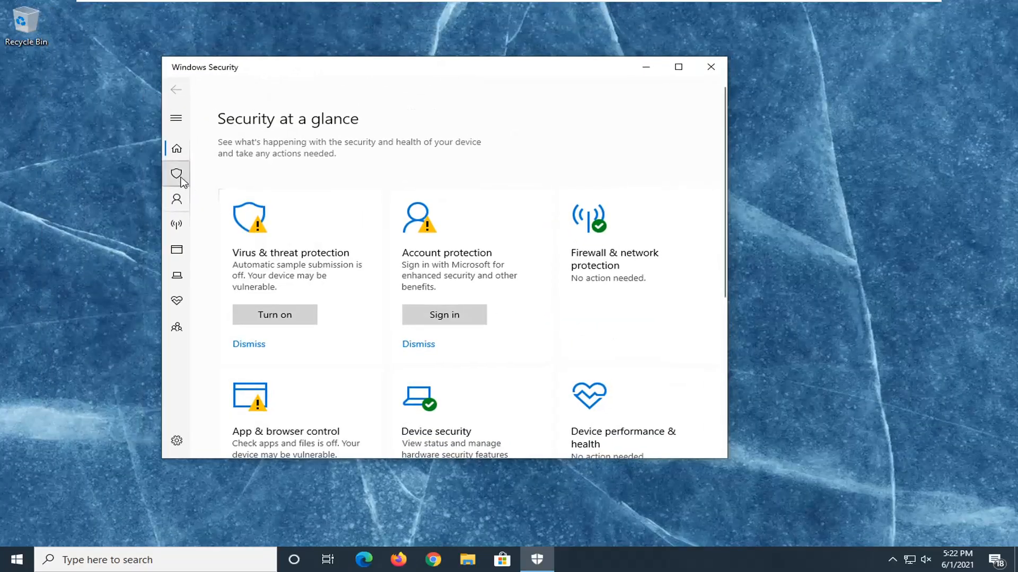
Navigate through Virus & threat protection settings to Manage Controlled folder access.
click(176, 174)
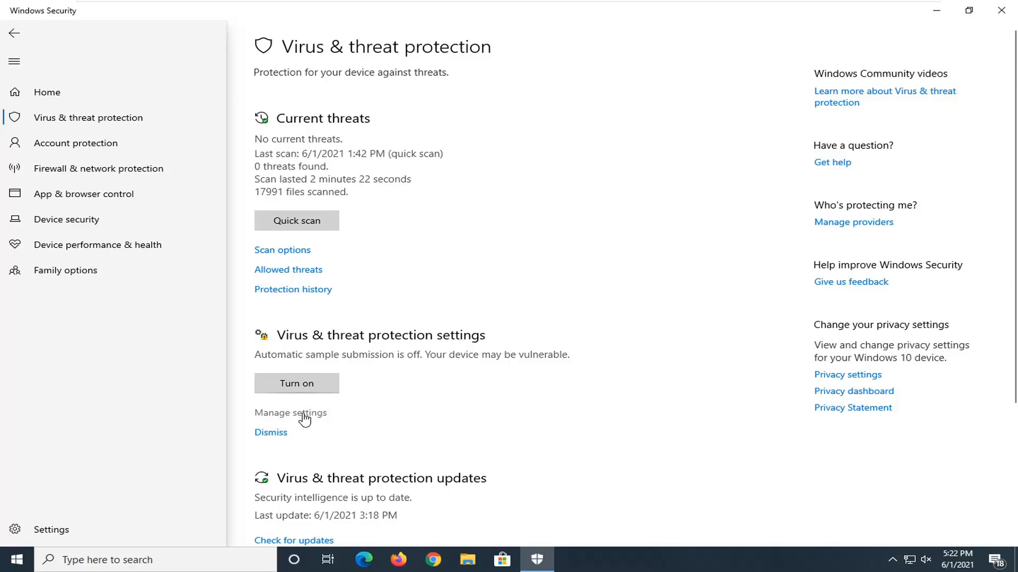
click(290, 413)
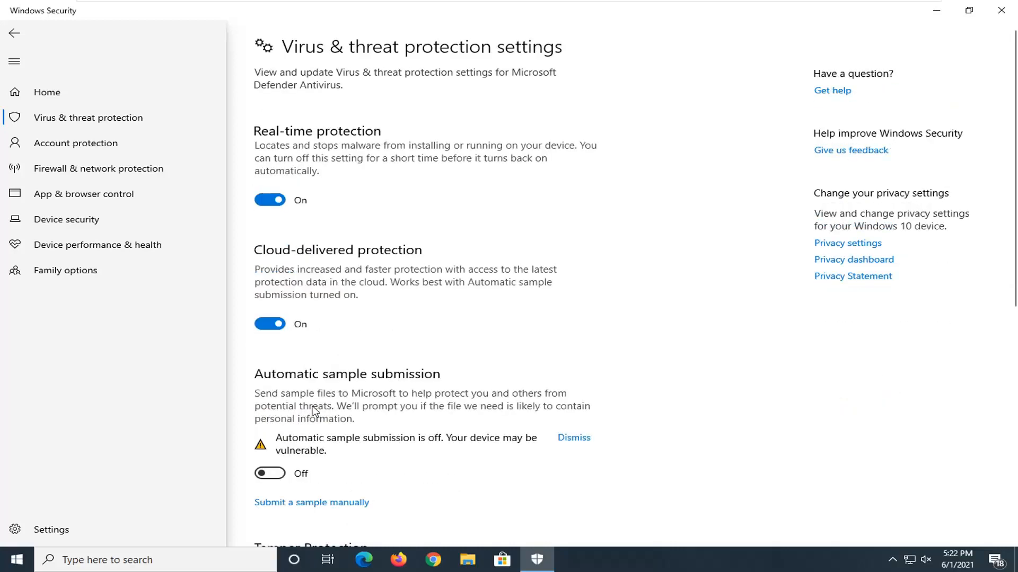
scroll(down, 3)
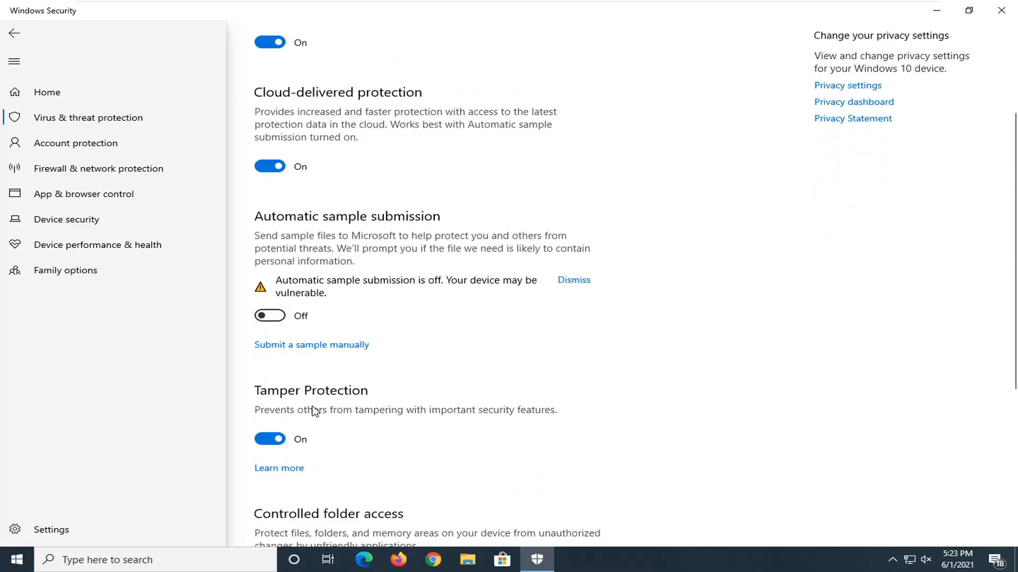
scroll(down, 3)
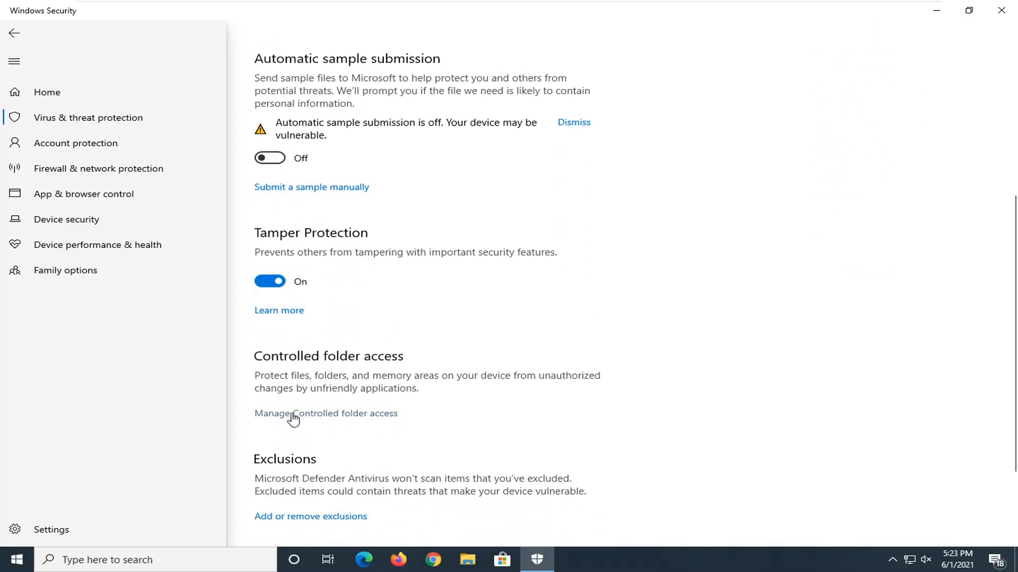
click(326, 413)
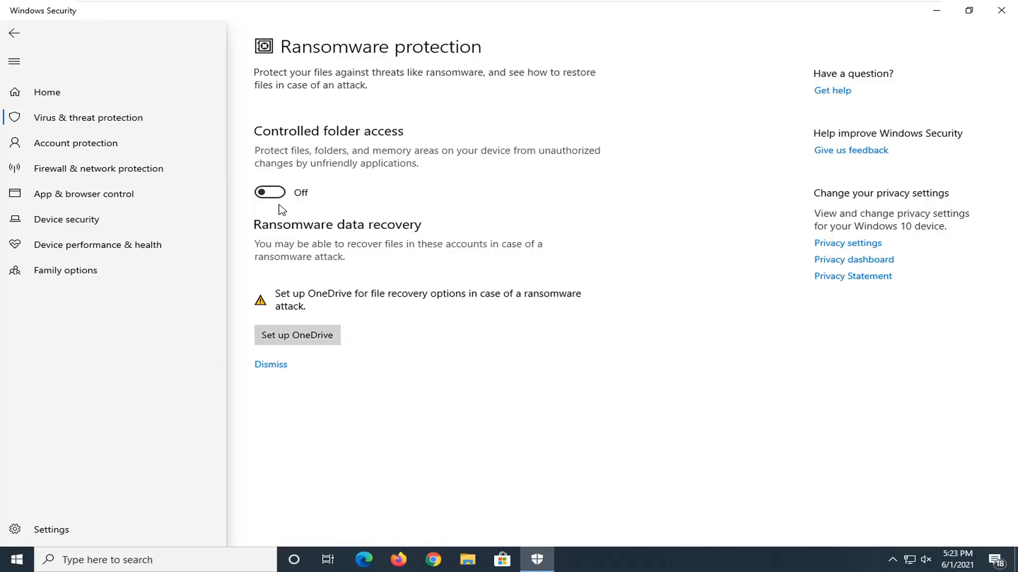
mouse_move(250, 177)
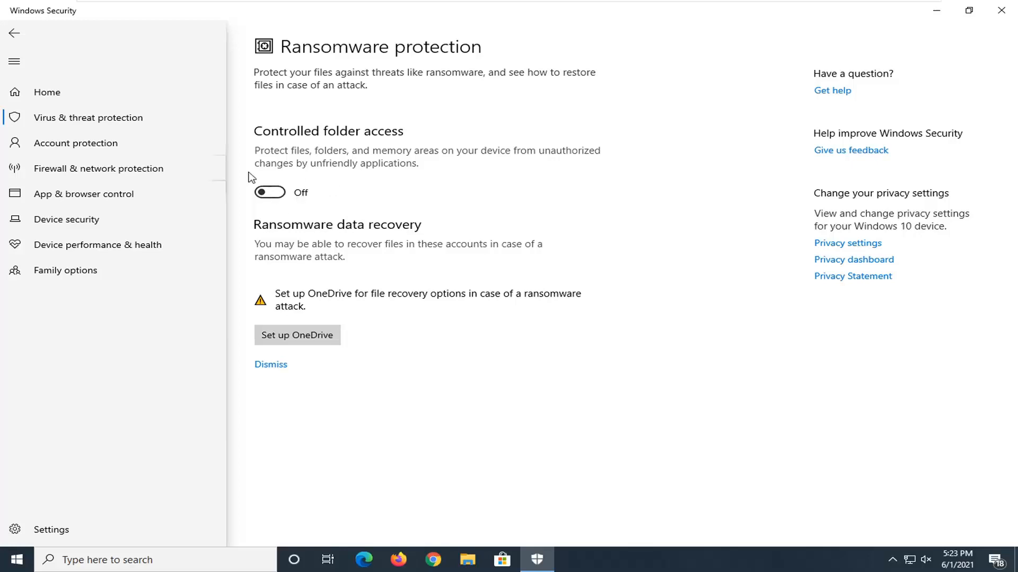
mouse_move(368, 290)
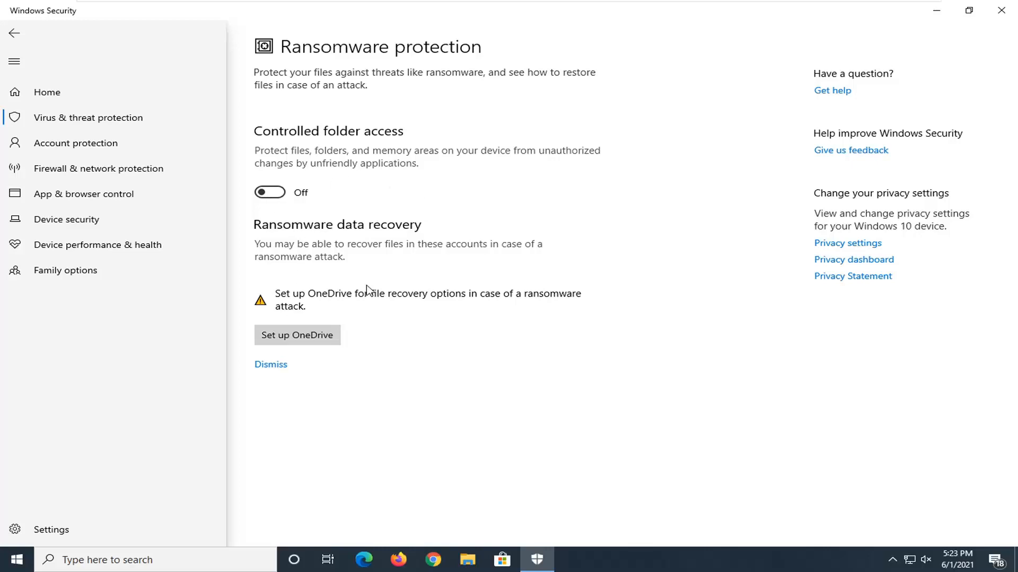
mouse_move(268, 191)
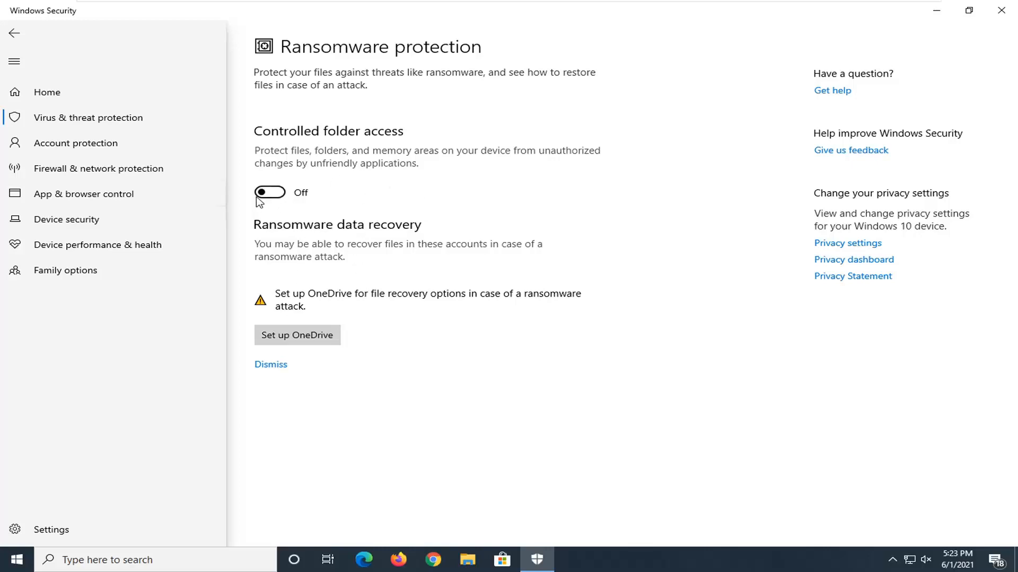
mouse_move(347, 184)
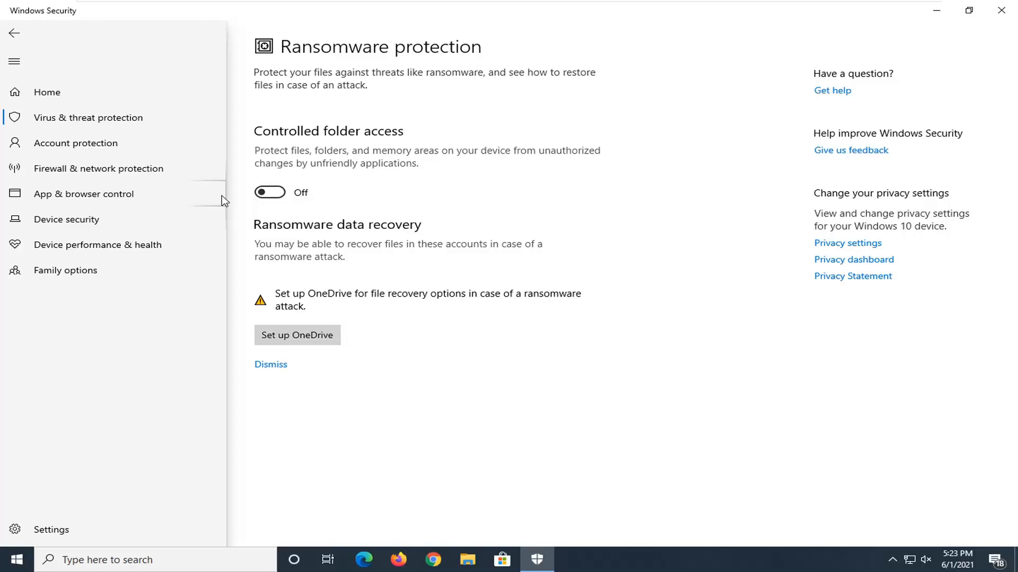
mouse_move(290, 214)
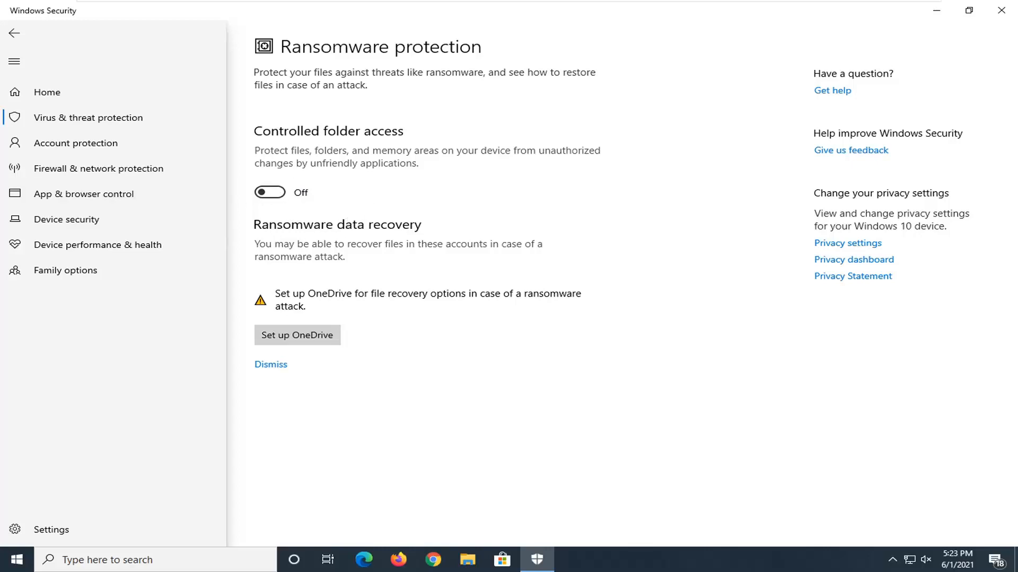
mouse_move(318, 290)
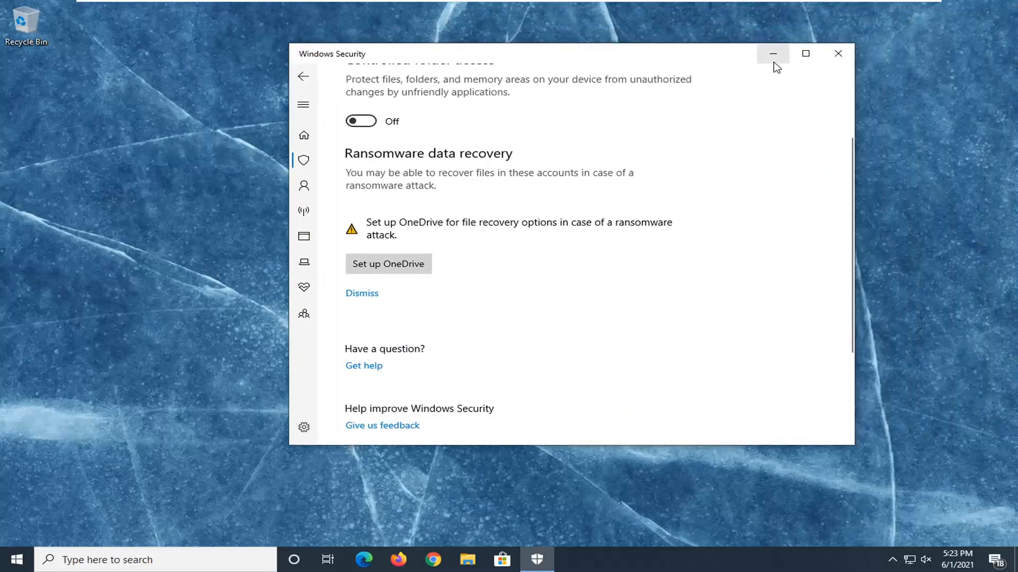
Minimize the Windows Security window to show the desktop.
click(771, 53)
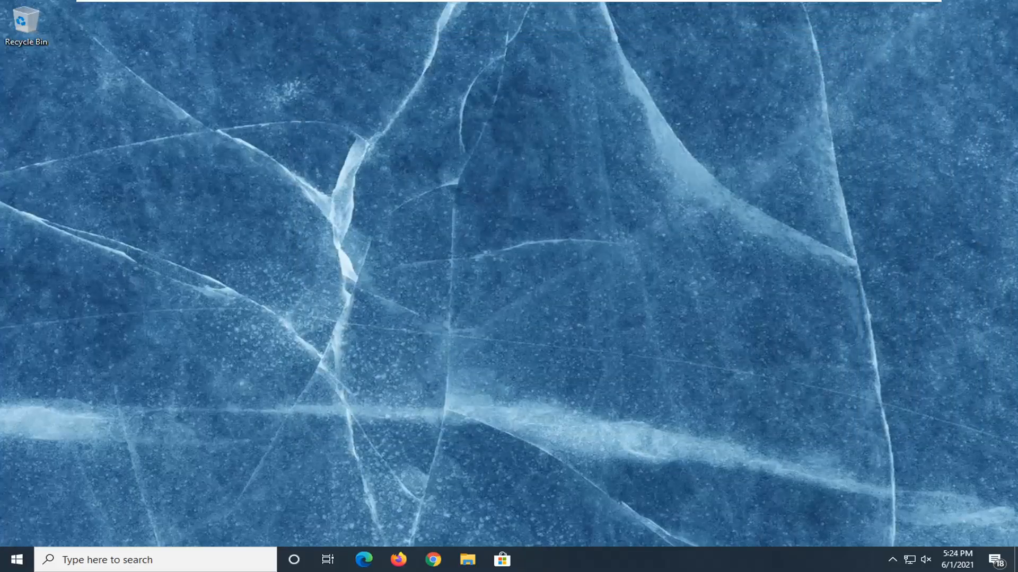